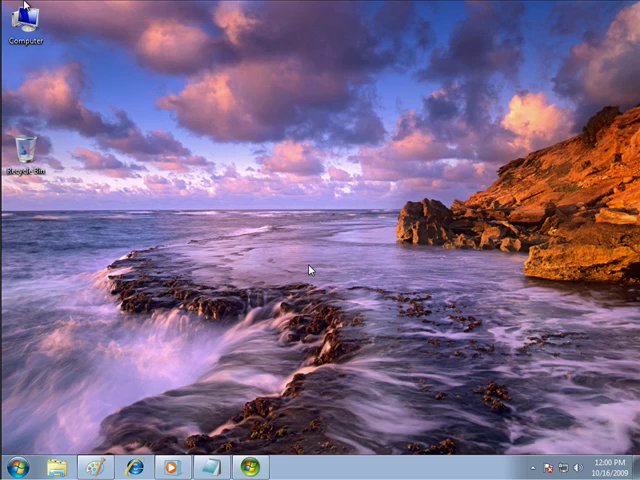
pyautogui.moveTo(312, 272)
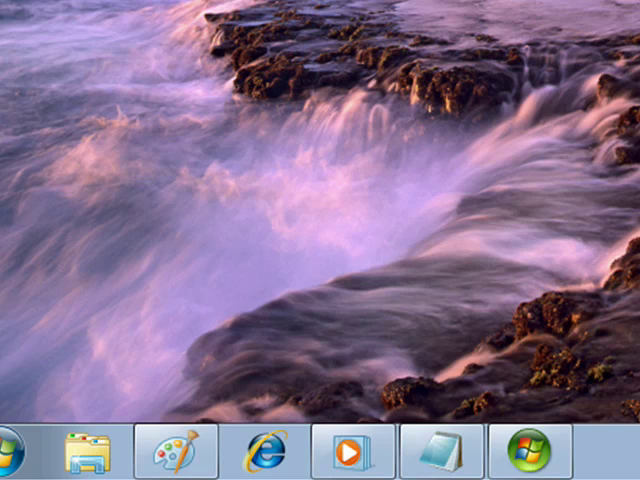
pyautogui.moveTo(256, 56)
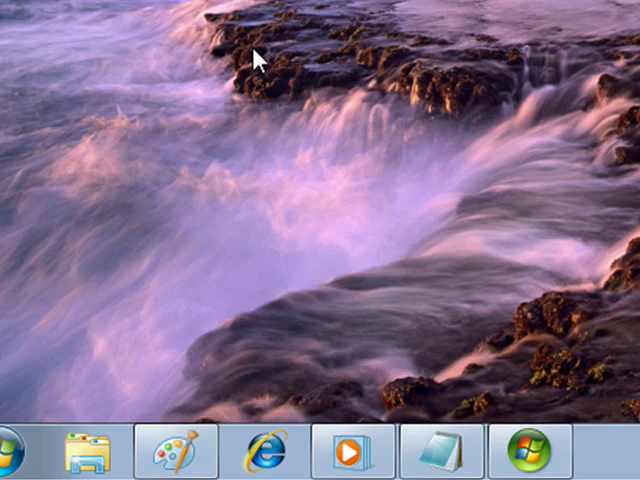
pyautogui.moveTo(160, 450)
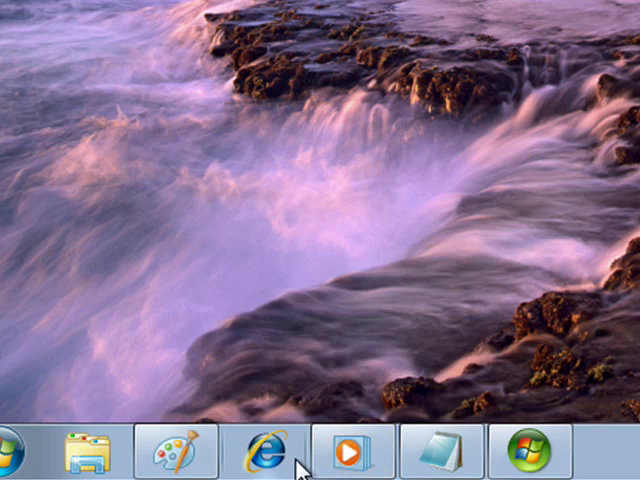
pyautogui.moveTo(350, 450)
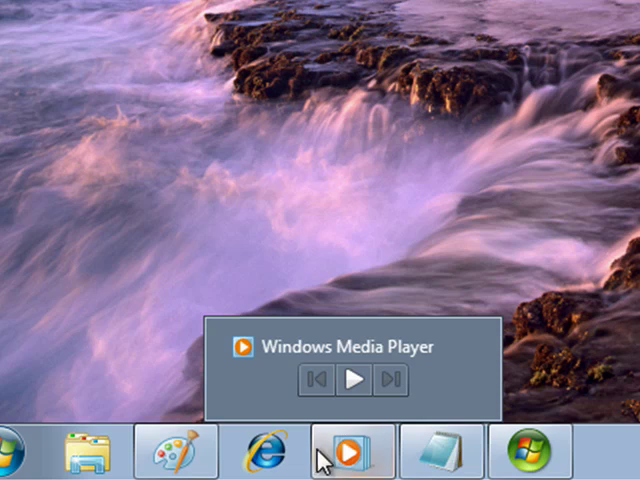
pyautogui.moveTo(344, 460)
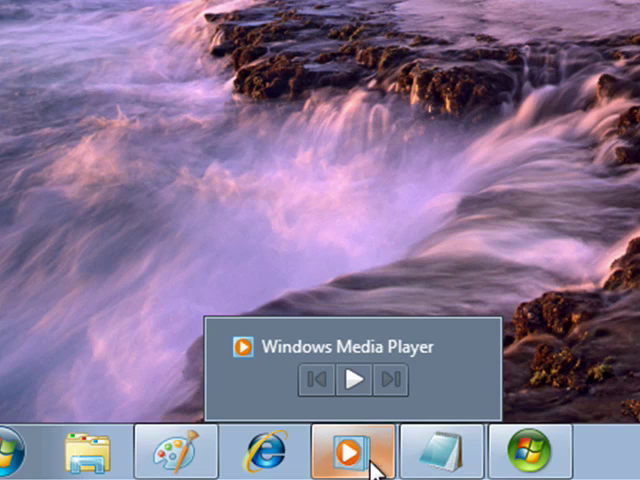
pyautogui.moveTo(440, 450)
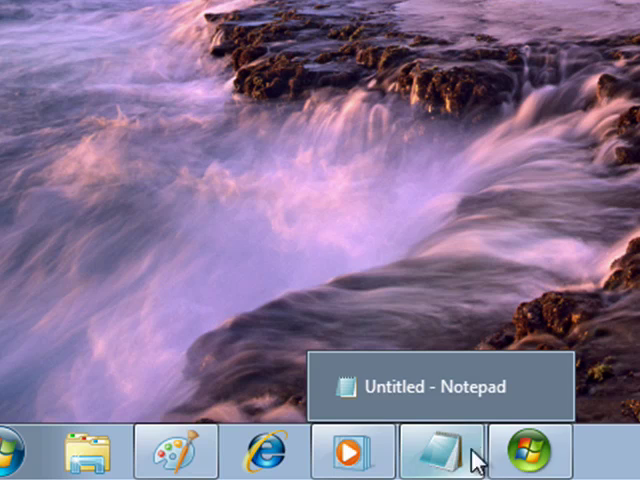
pyautogui.moveTo(544, 452)
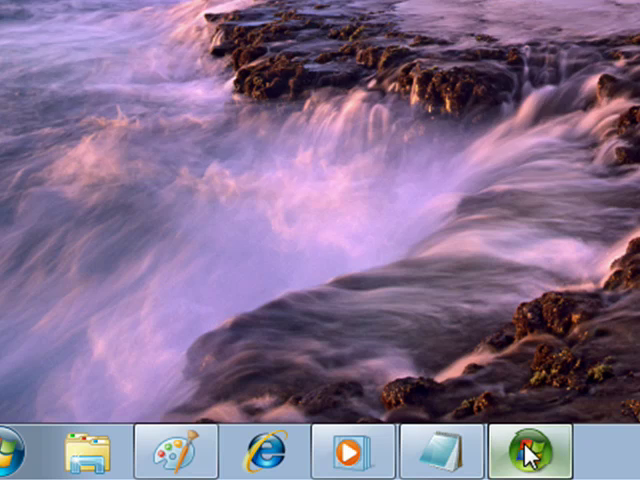
# Launch Windows Media Center so its dark blue welcome window appears over the desktop.
pyautogui.click(528, 452)
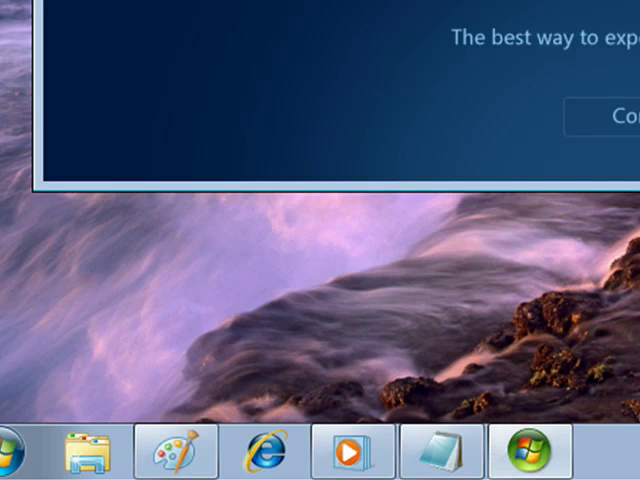